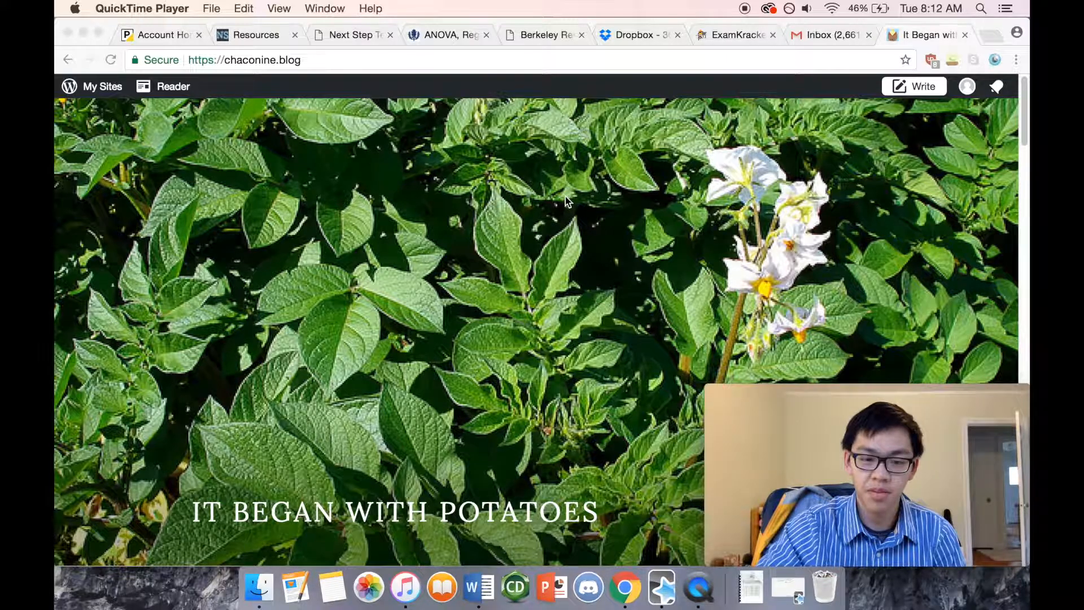
scroll("down", 3)
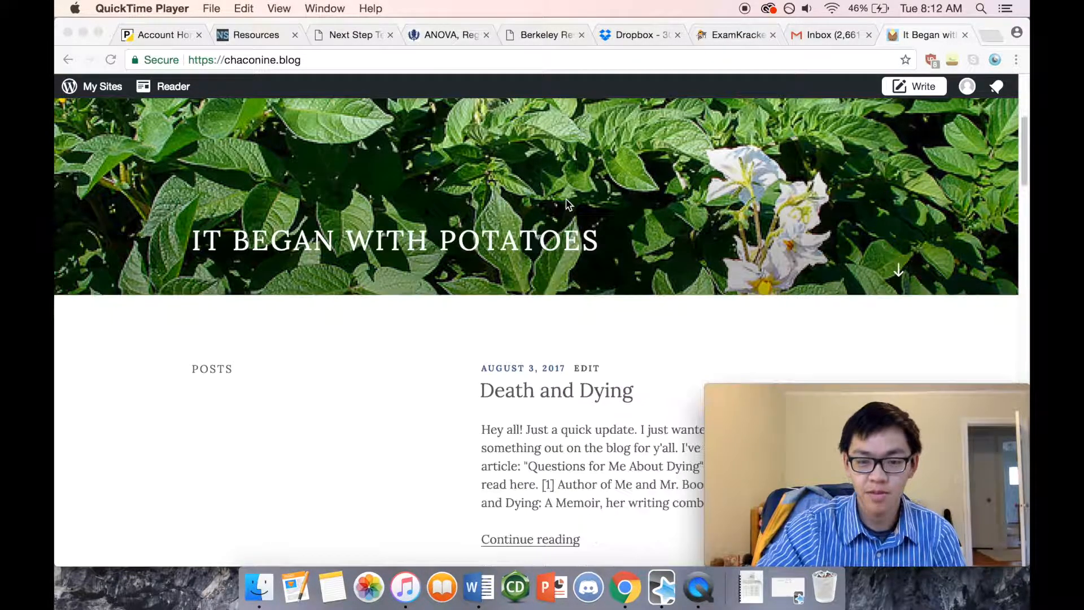
scroll("down", 3)
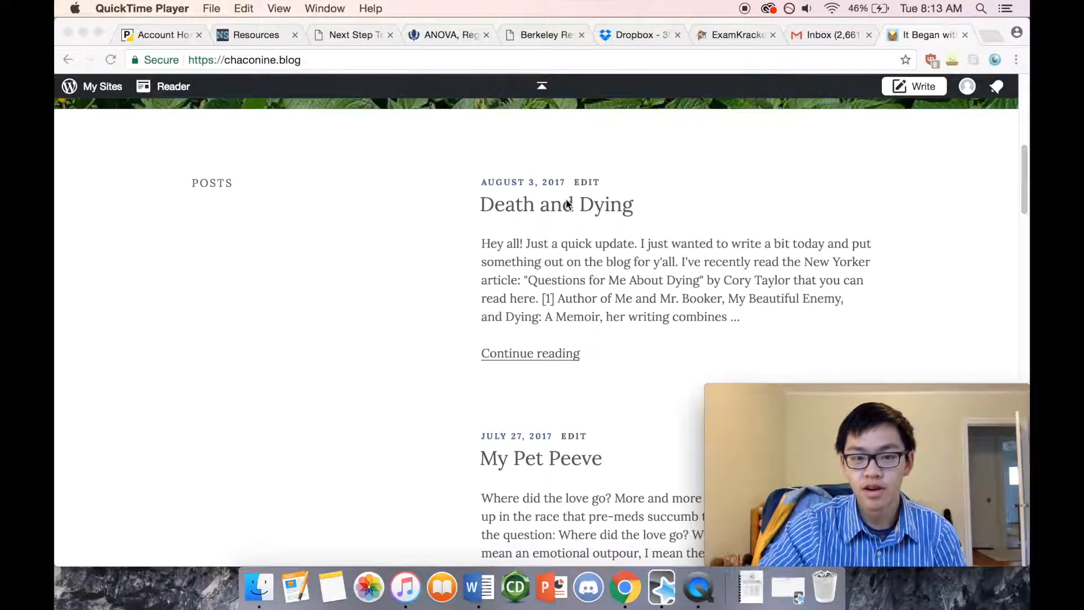
scroll("down", 3)
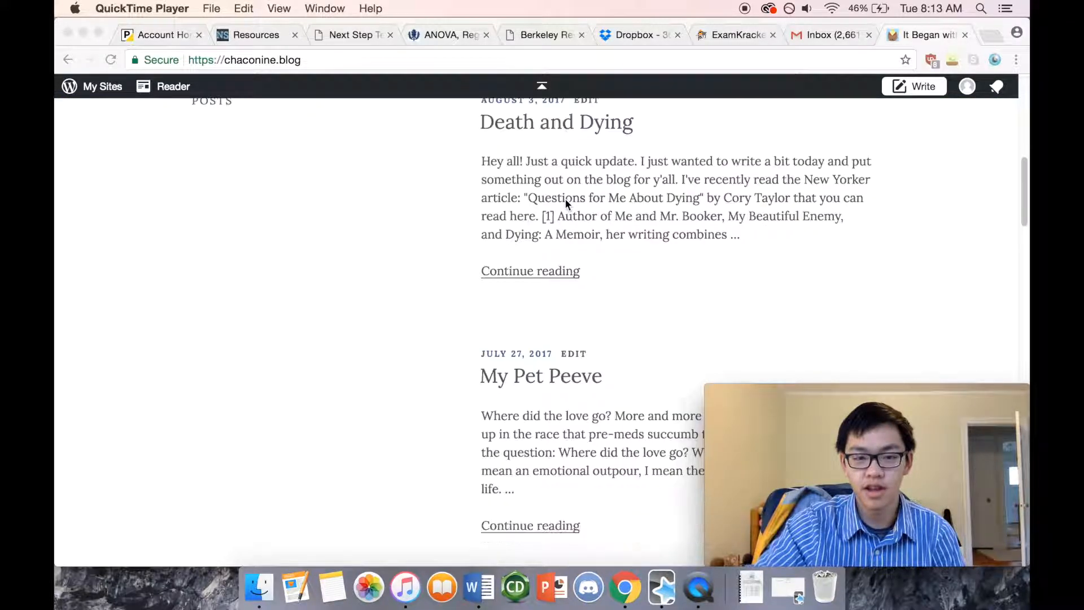
scroll("down", 3)
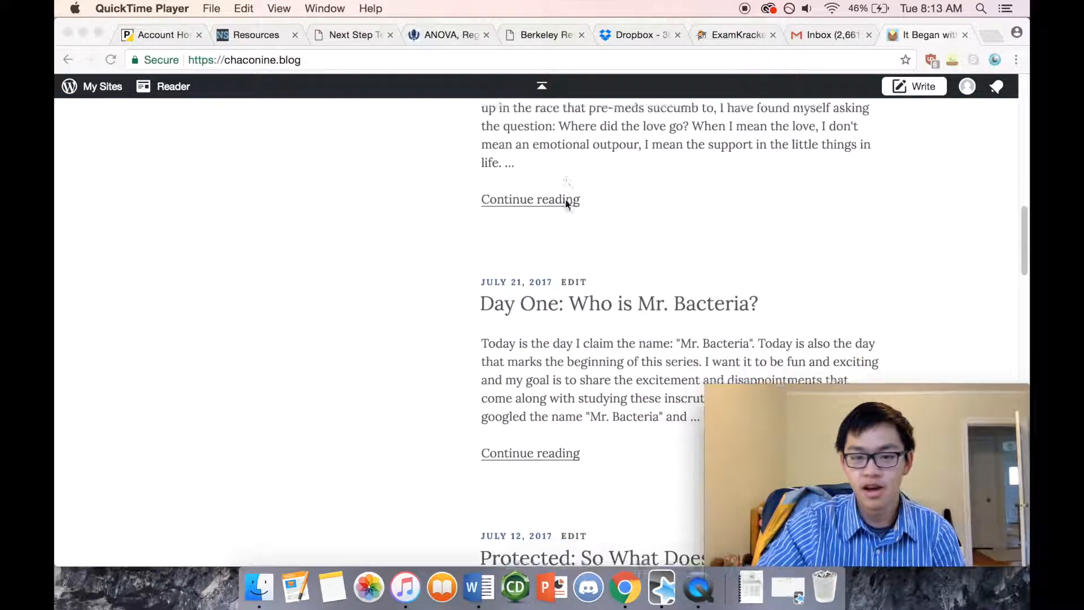
scroll("down", 3)
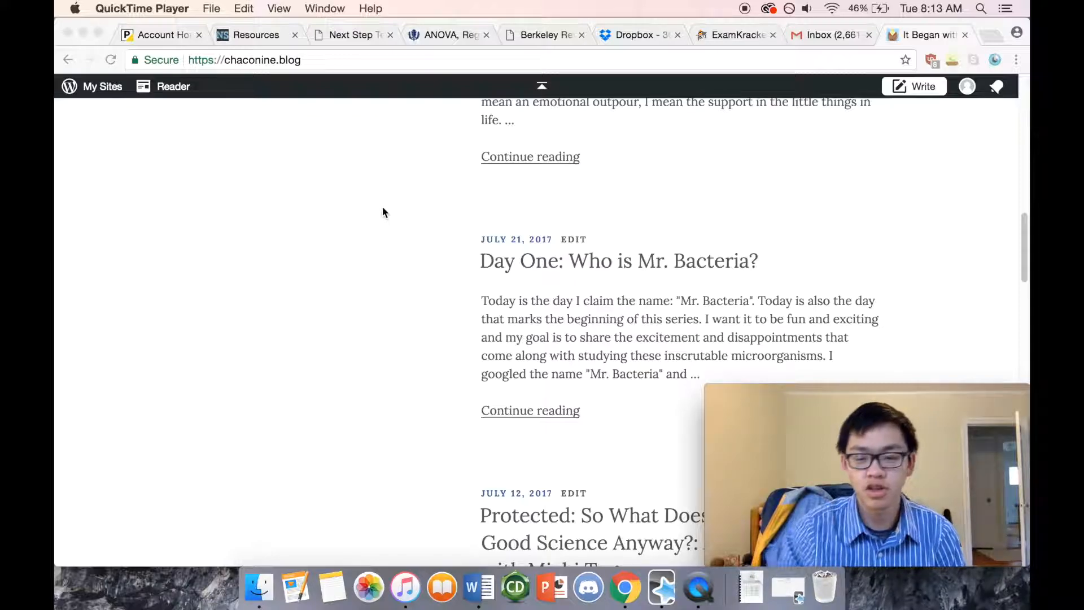